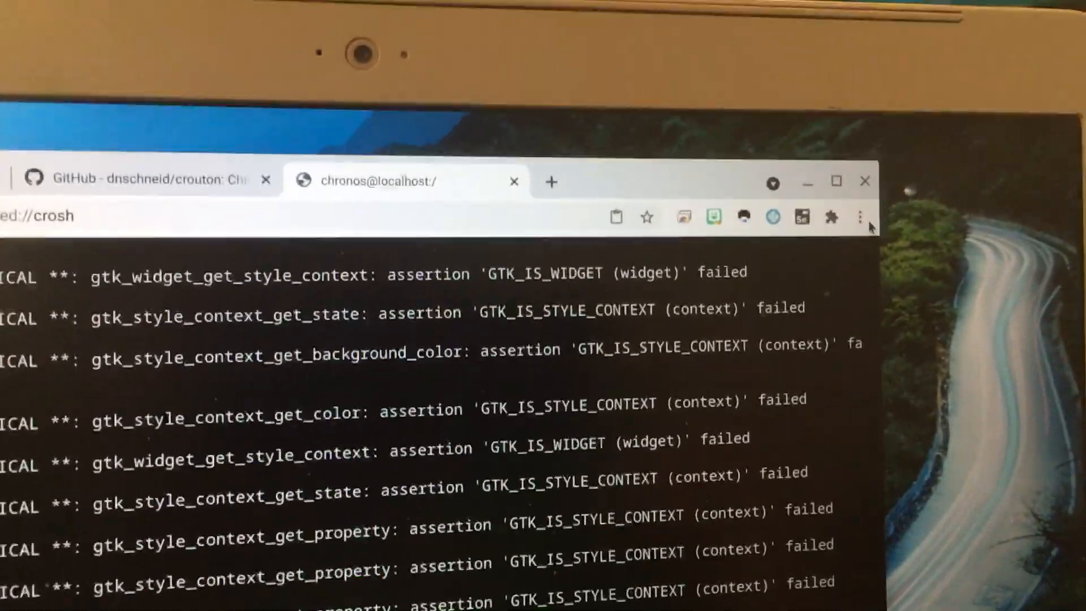
Bring up About Google Chrome from the three-dot menu's Help entry.
left_click(859, 217)
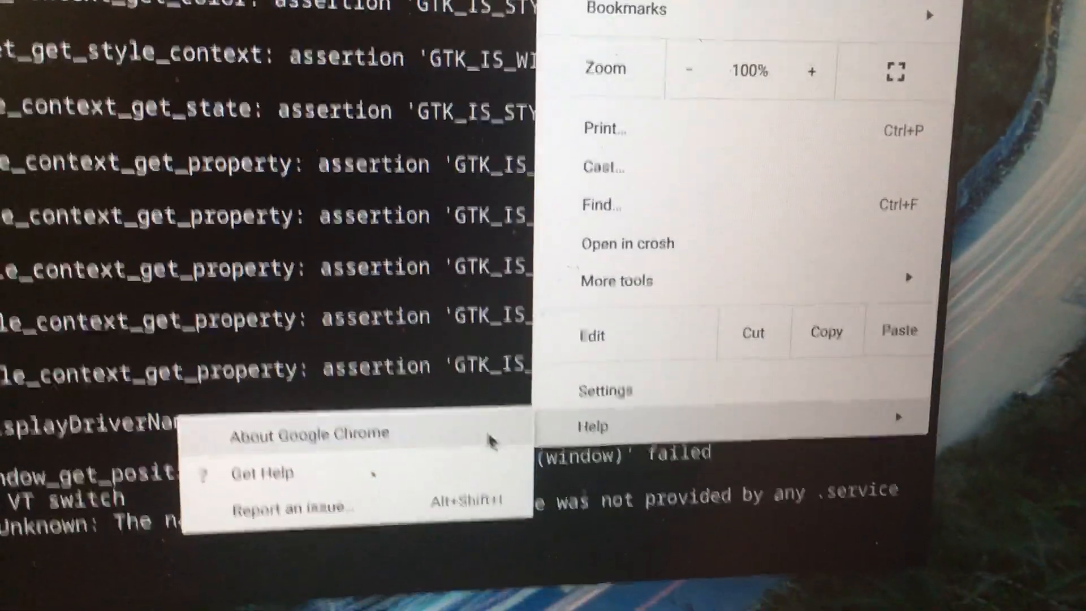
left_click(306, 433)
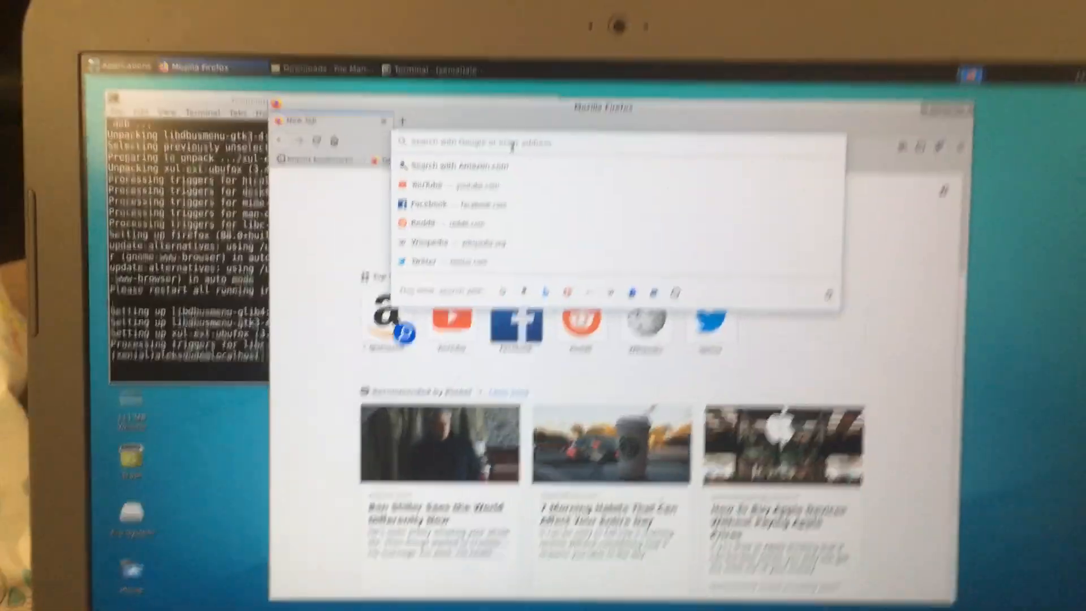
Search Google for 'chrome download' and open the 'Download Chrome Today' result.
type("cfi")
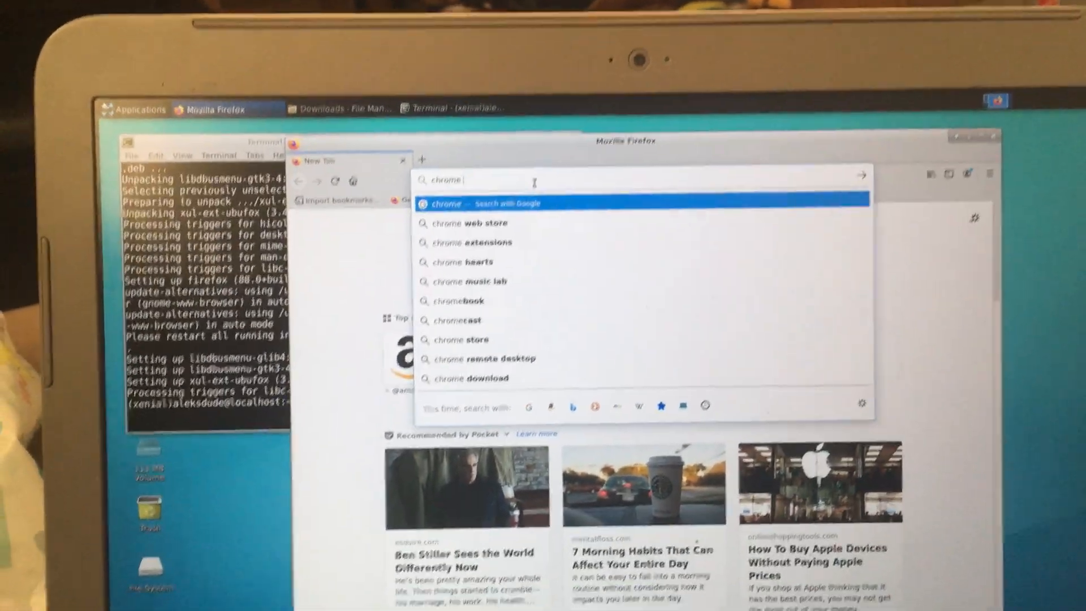
type("download")
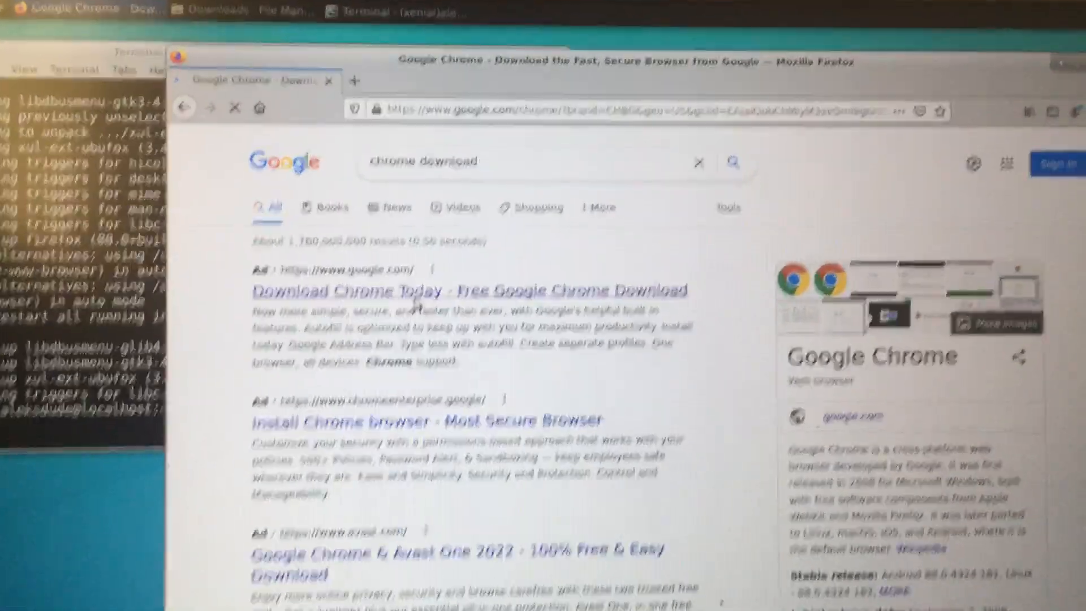
left_click(468, 291)
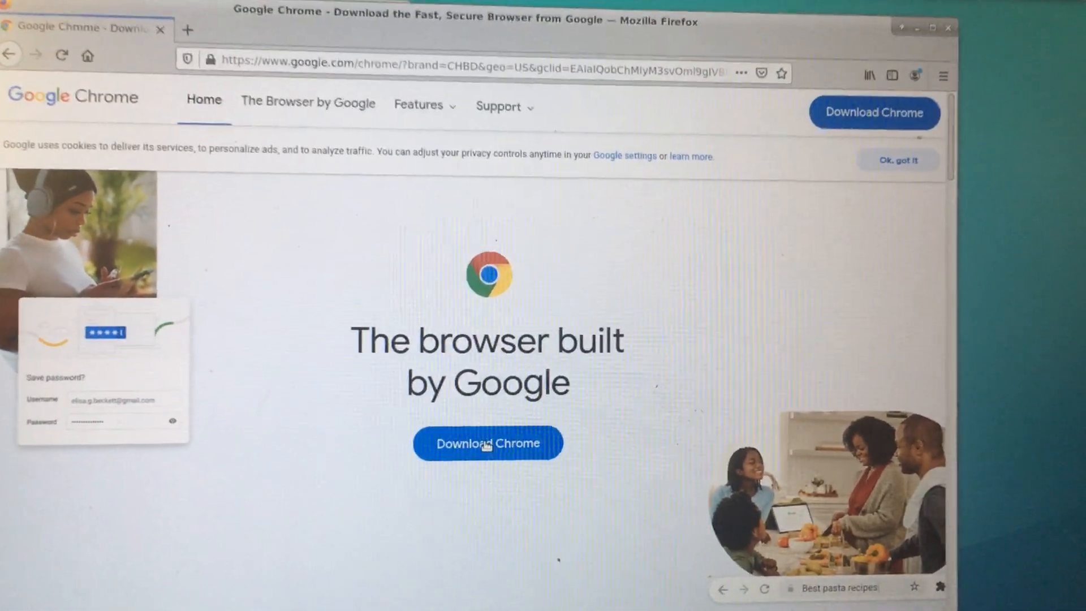
Download Chrome with 64 bit .deb selected and accept the terms via Accept and Install.
left_click(489, 444)
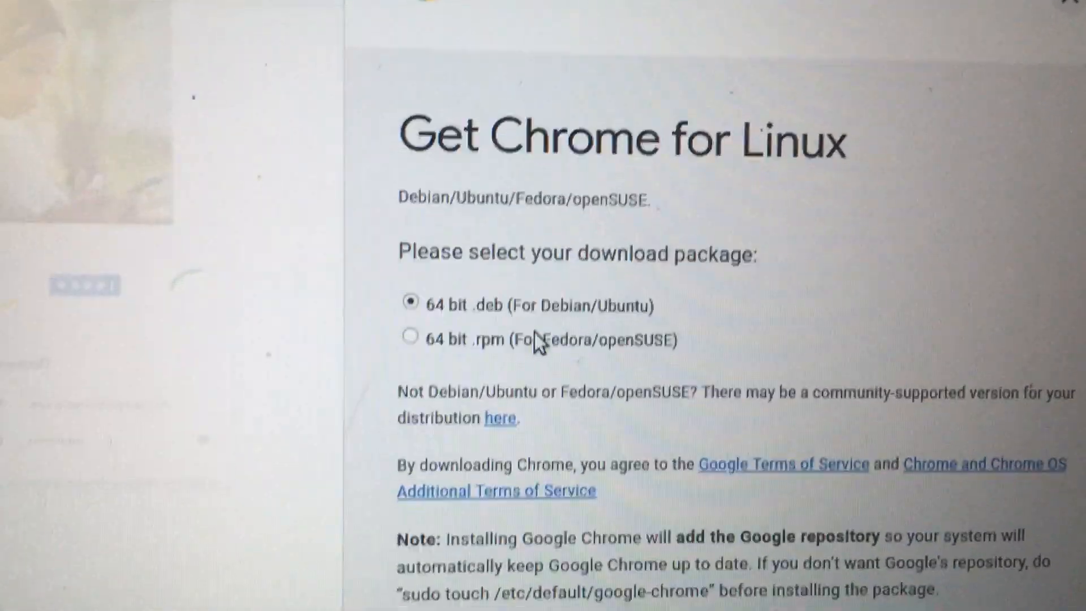
scroll("down", 3)
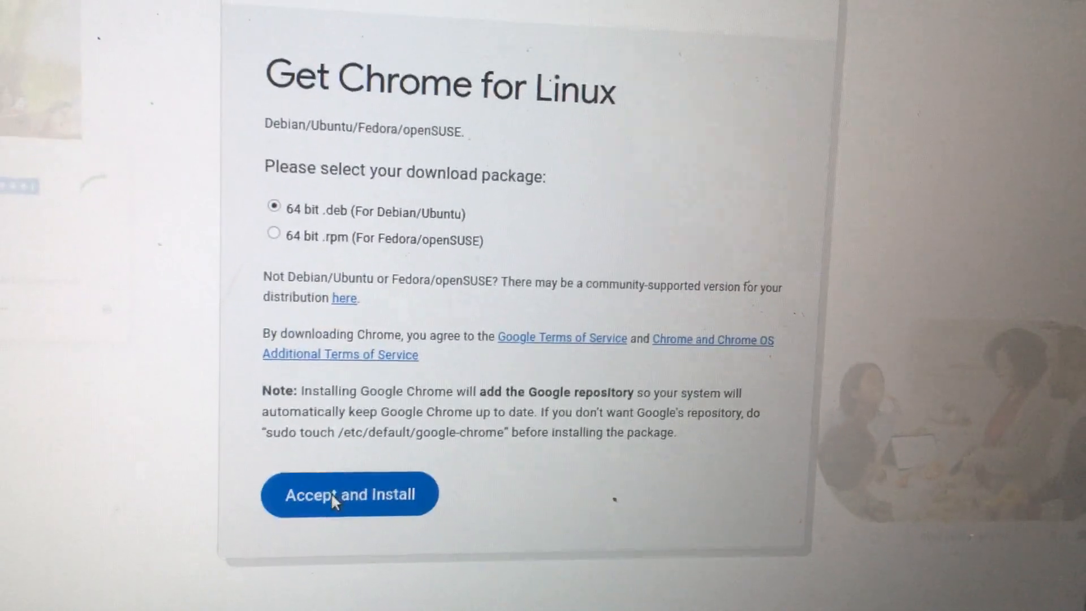
left_click(350, 494)
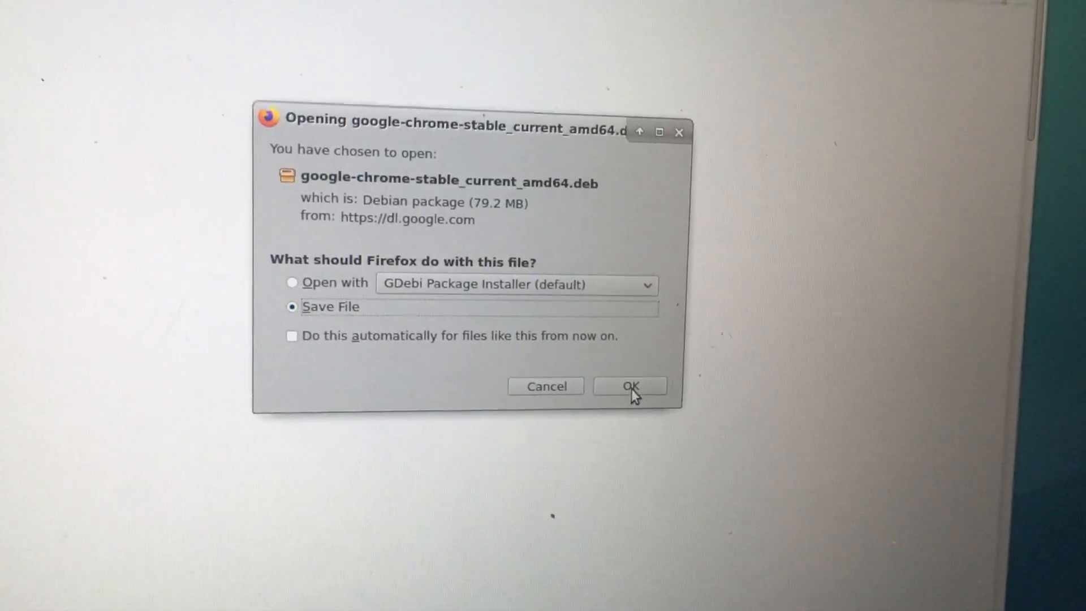
Save google-chrome-stable_current_amd64.deb and show it in the Downloads folder.
left_click(629, 386)
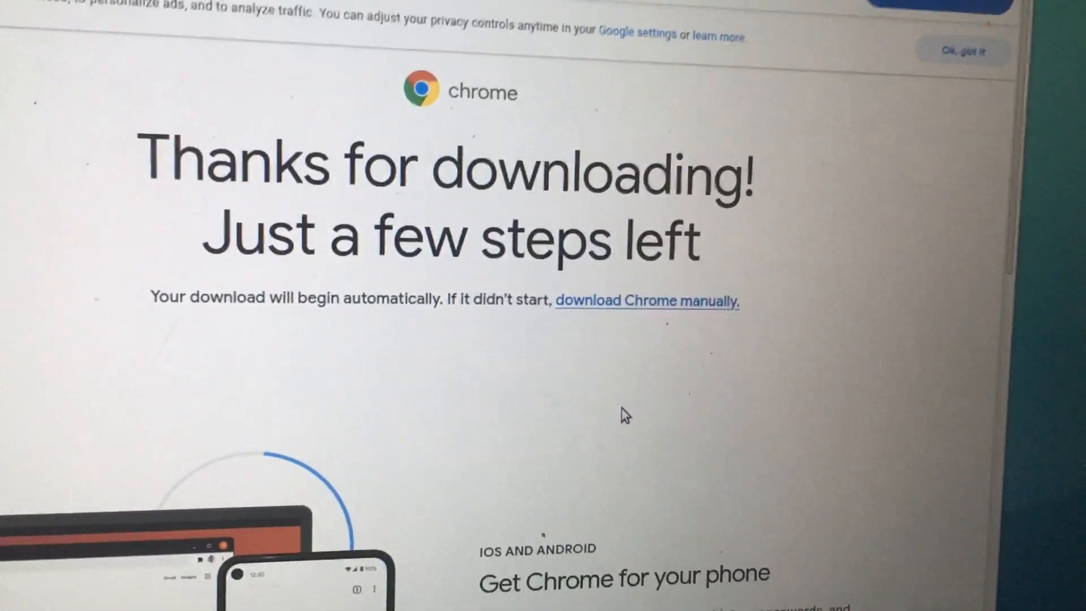
scroll("up", 3)
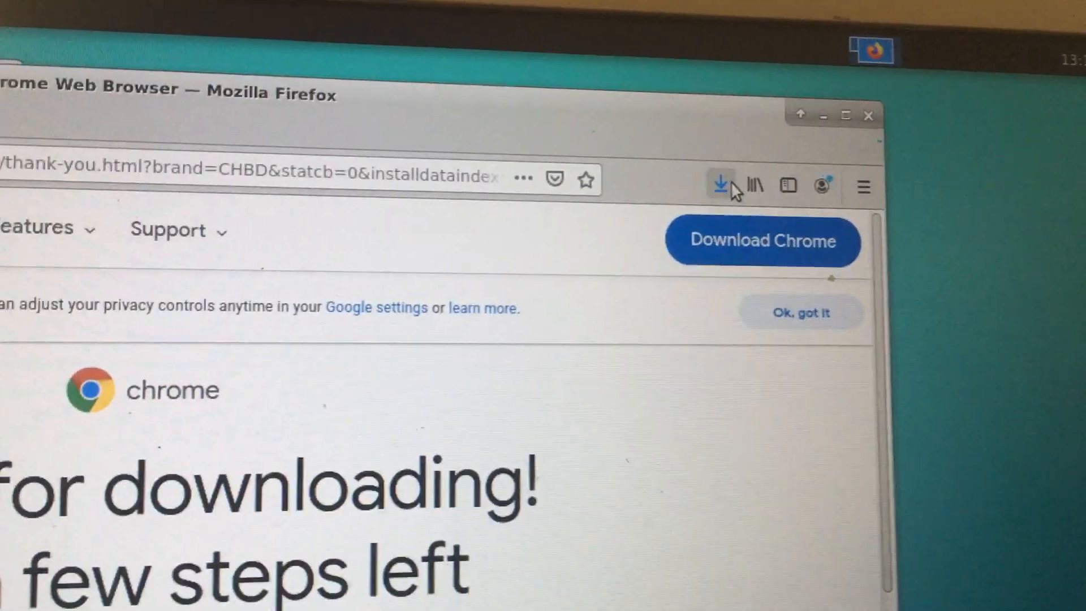
left_click(720, 185)
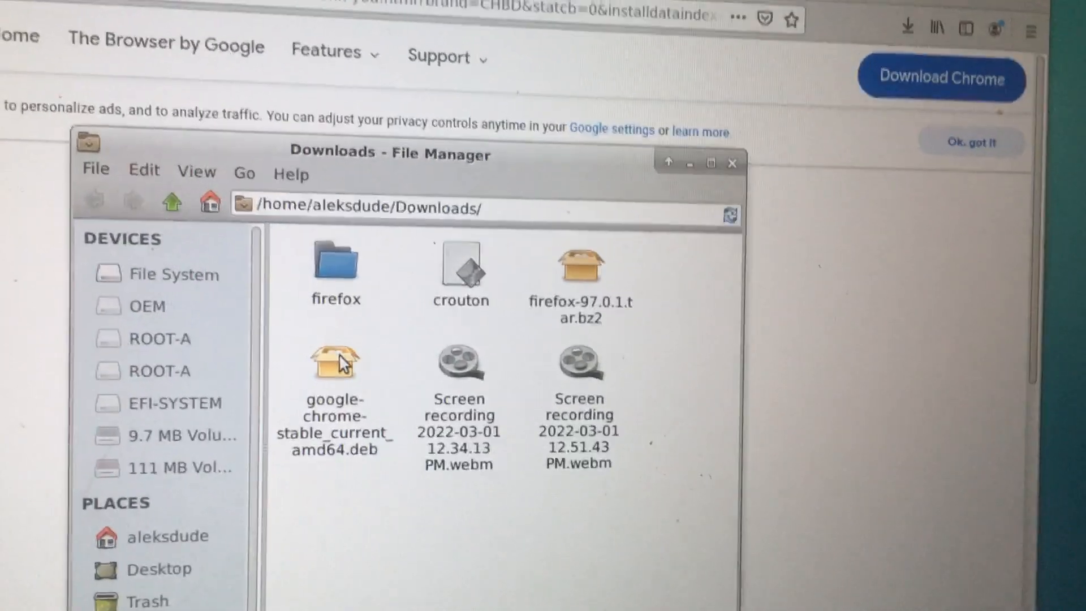
Load google-chrome-stable_current_amd64.deb into GDebi, reporting 3 packages required.
left_click(335, 360)
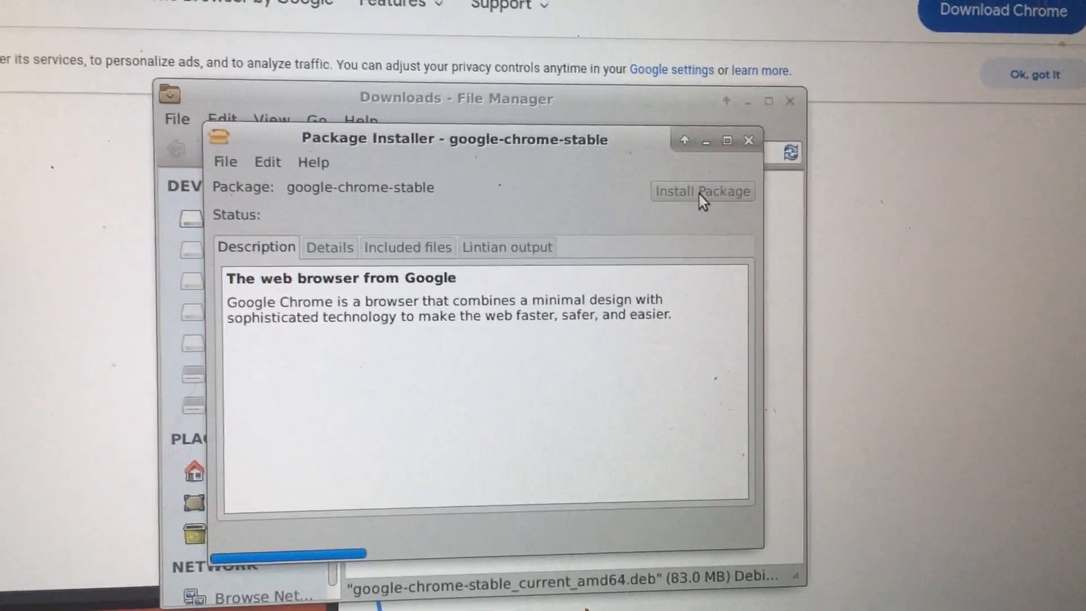
left_click(701, 191)
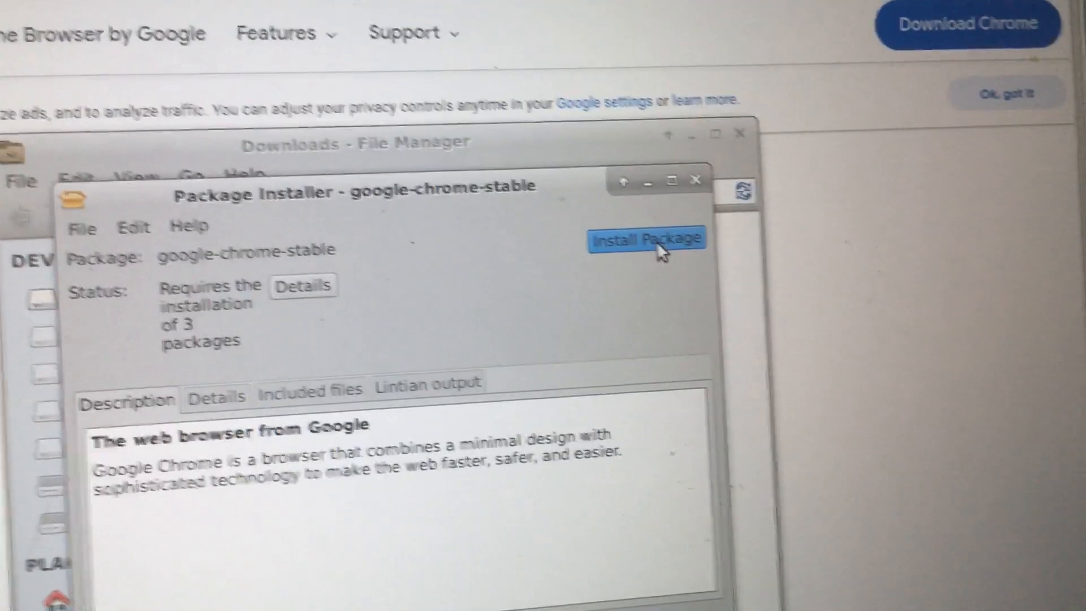
Install google-chrome-stable, confirming the administrator password when asked.
left_click(646, 239)
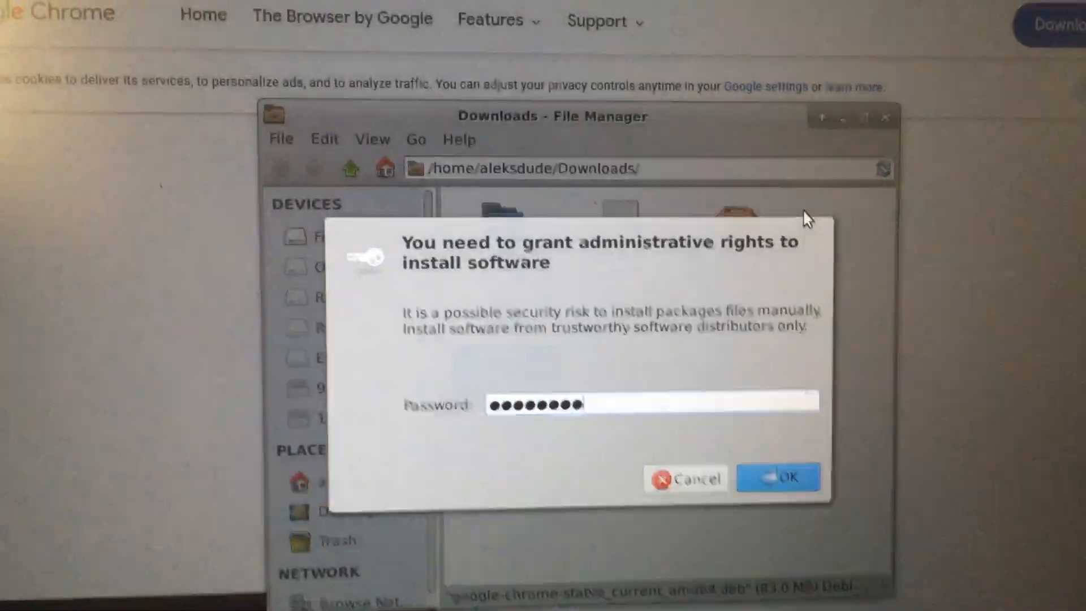
left_click(777, 477)
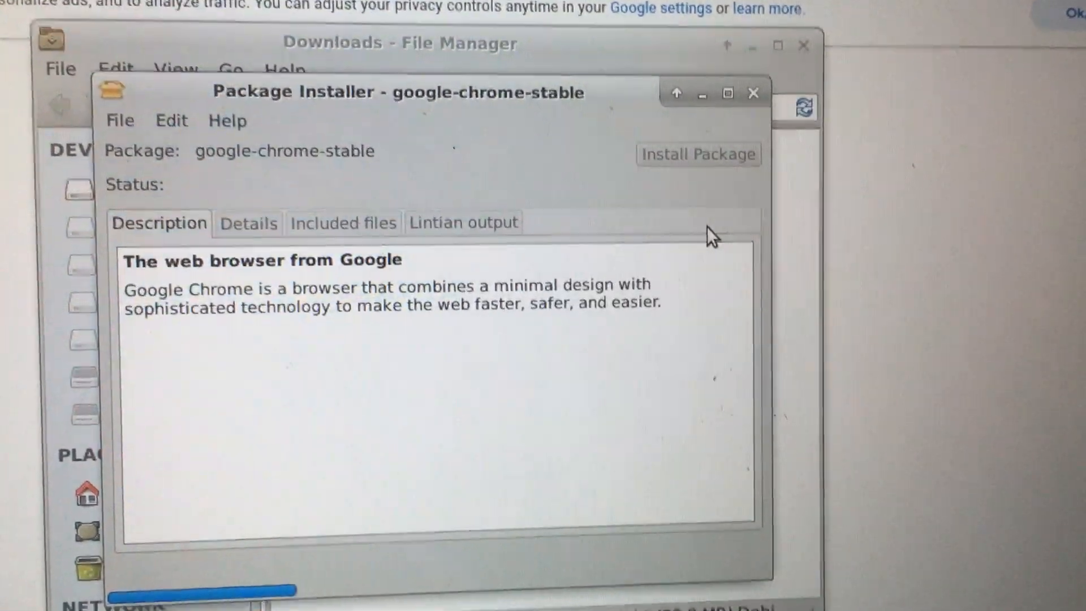
Let google-chrome-stable finish installing and close the Installation finished notice.
left_click(697, 154)
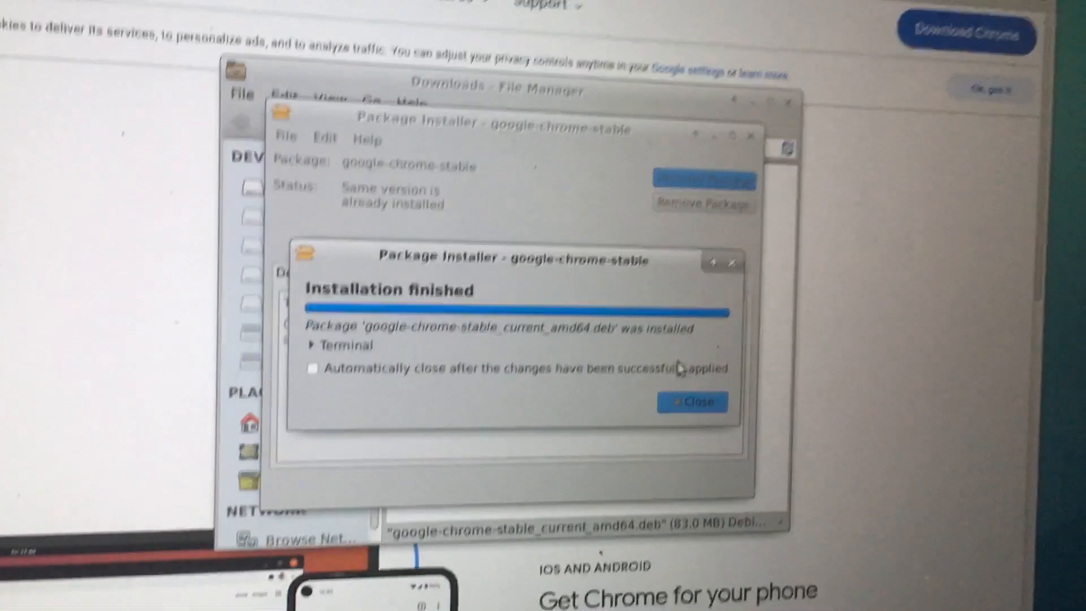
left_click(691, 401)
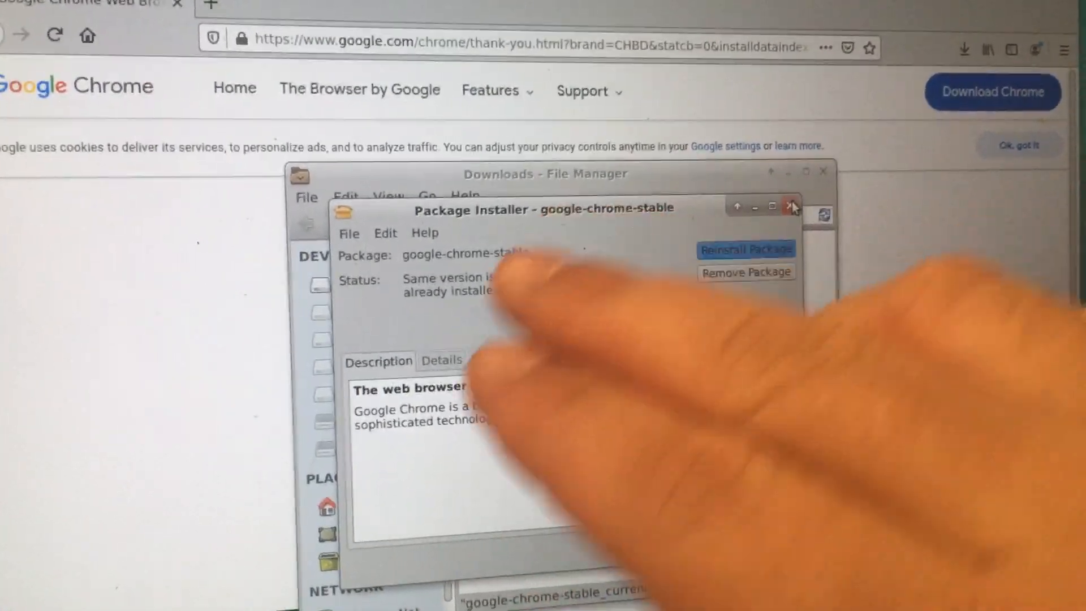
Close GDebi and launch the newly installed Google Chrome from the Applications menu.
left_click(792, 207)
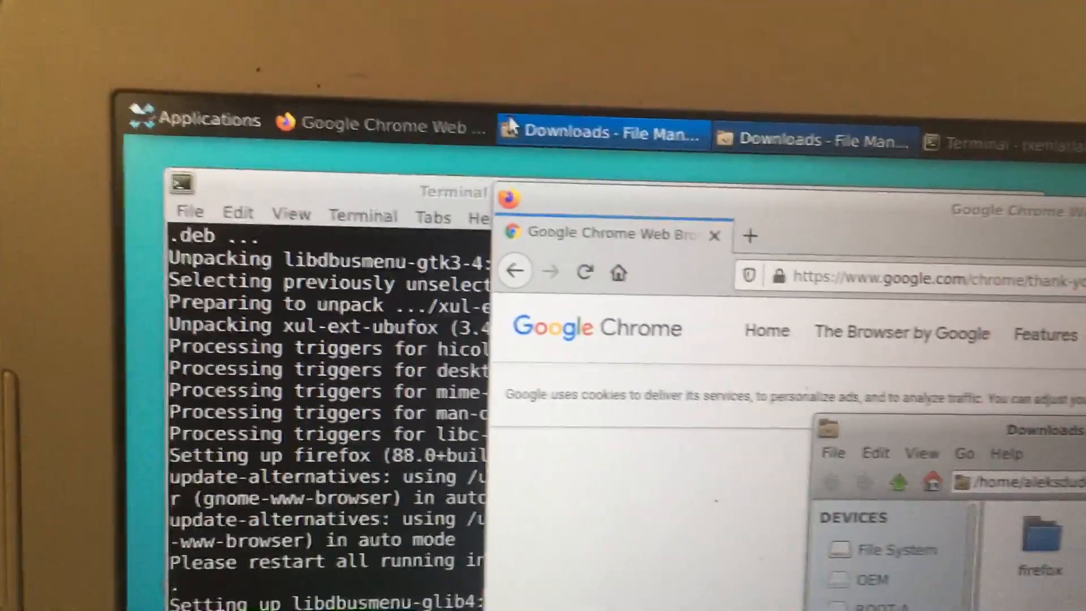
left_click(215, 119)
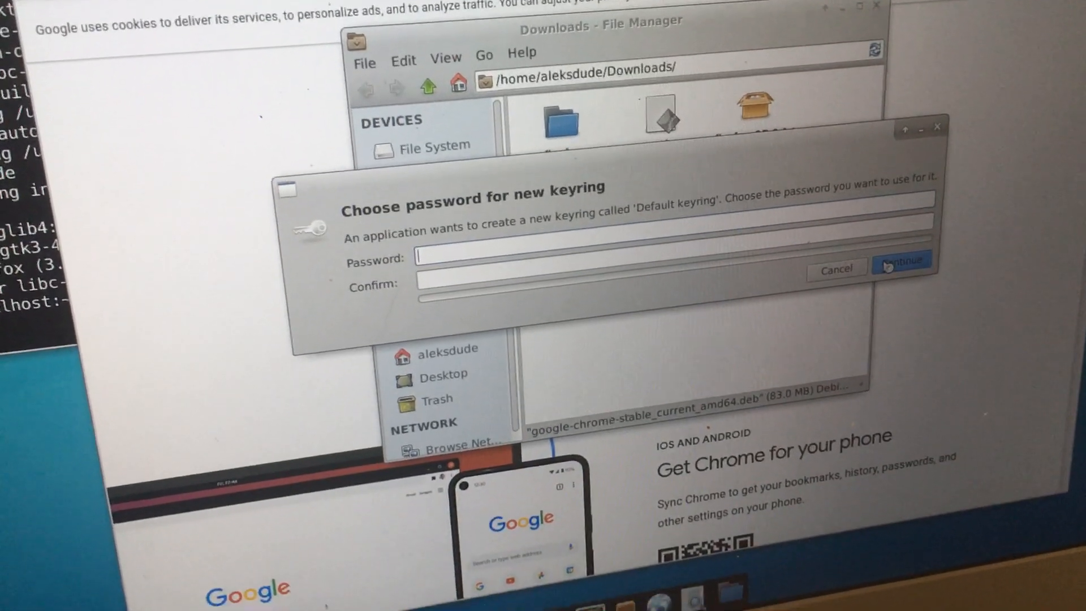
Continue with no keyring password and accept the Welcome to Google Chrome defaults.
left_click(901, 264)
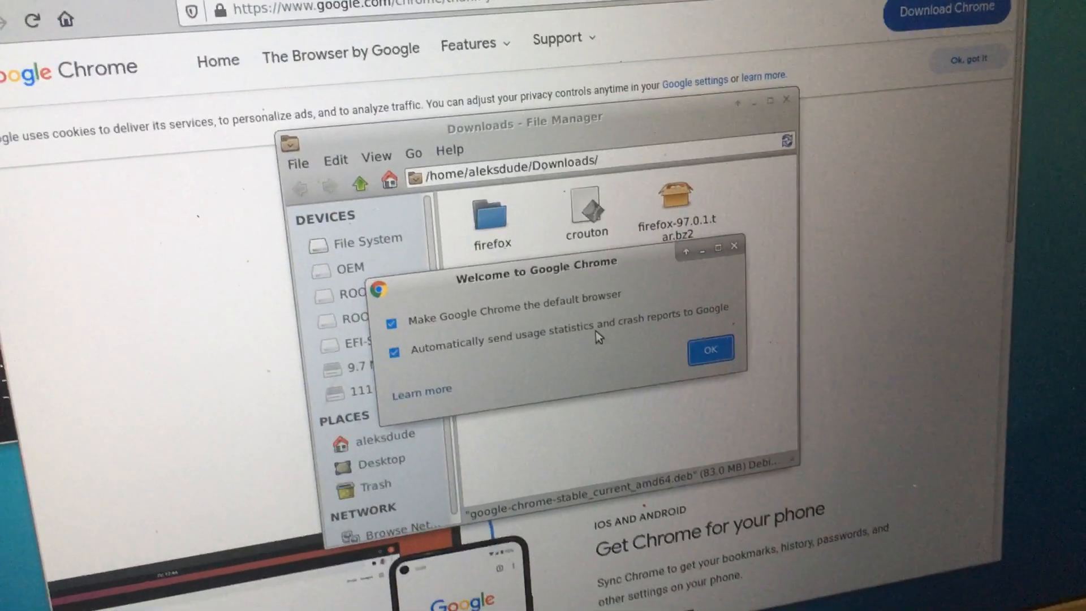
left_click(711, 350)
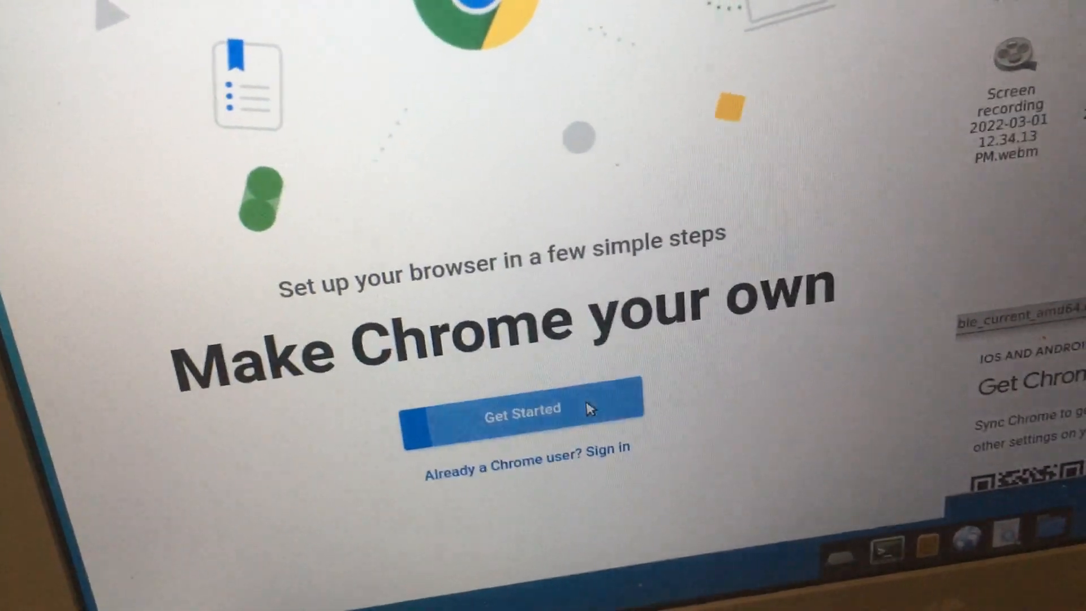
Start the welcome walkthrough and skip past bookmarks to the Pick a background step.
left_click(523, 408)
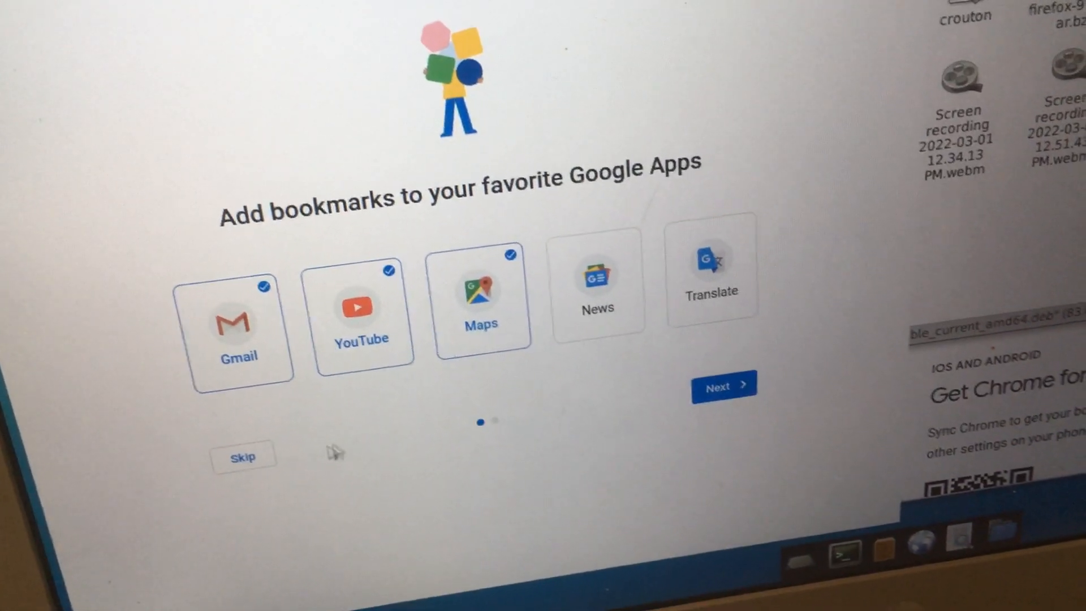
left_click(722, 386)
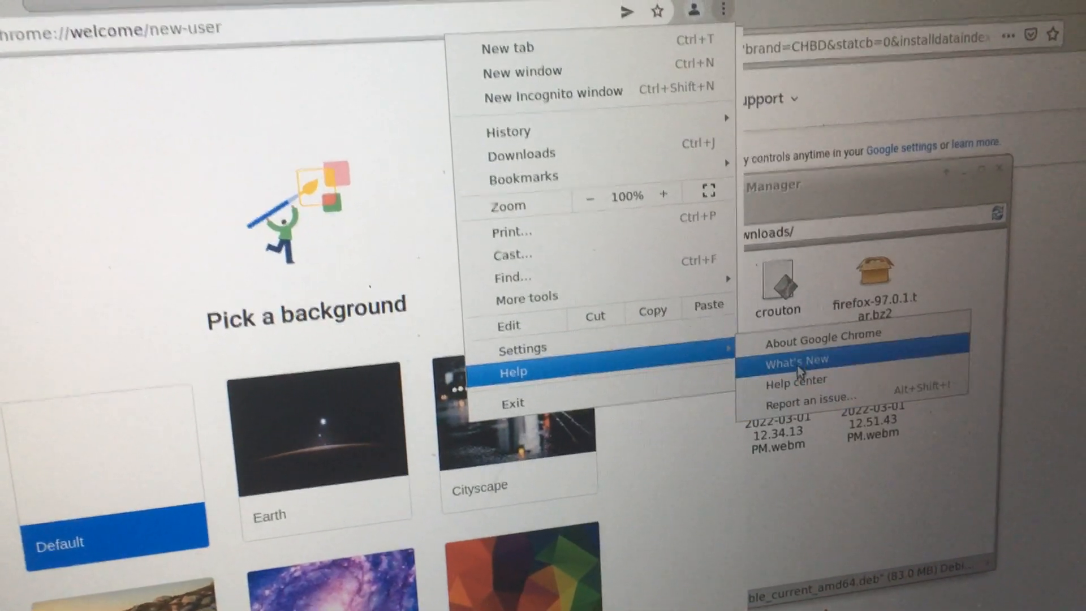
View About Google Chrome showing version 99.0.4844.51 (64-bit), then return to the Welcome tab.
left_click(825, 340)
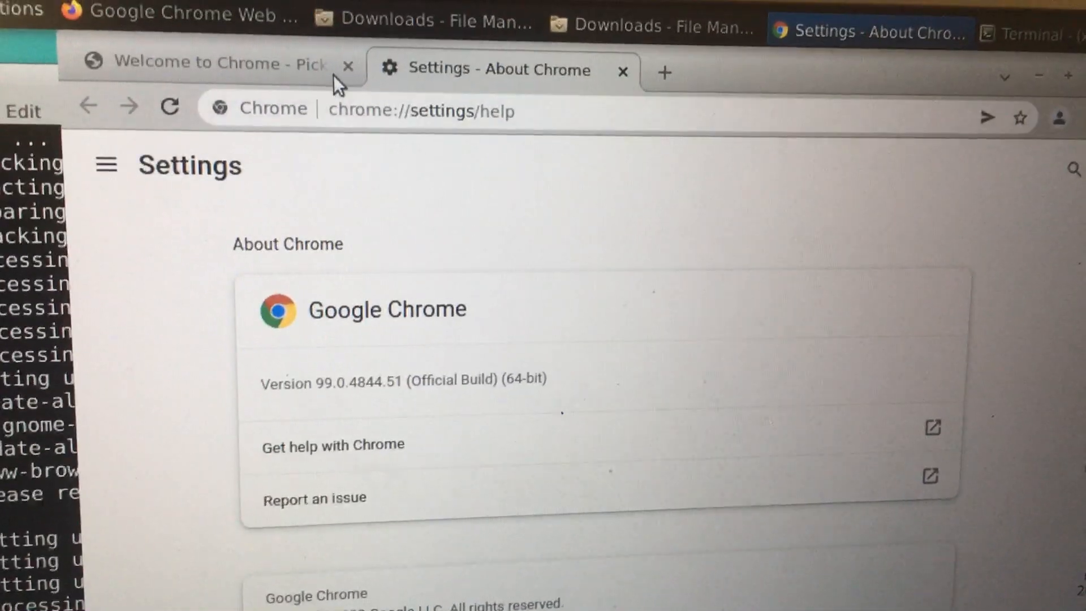
left_click(208, 63)
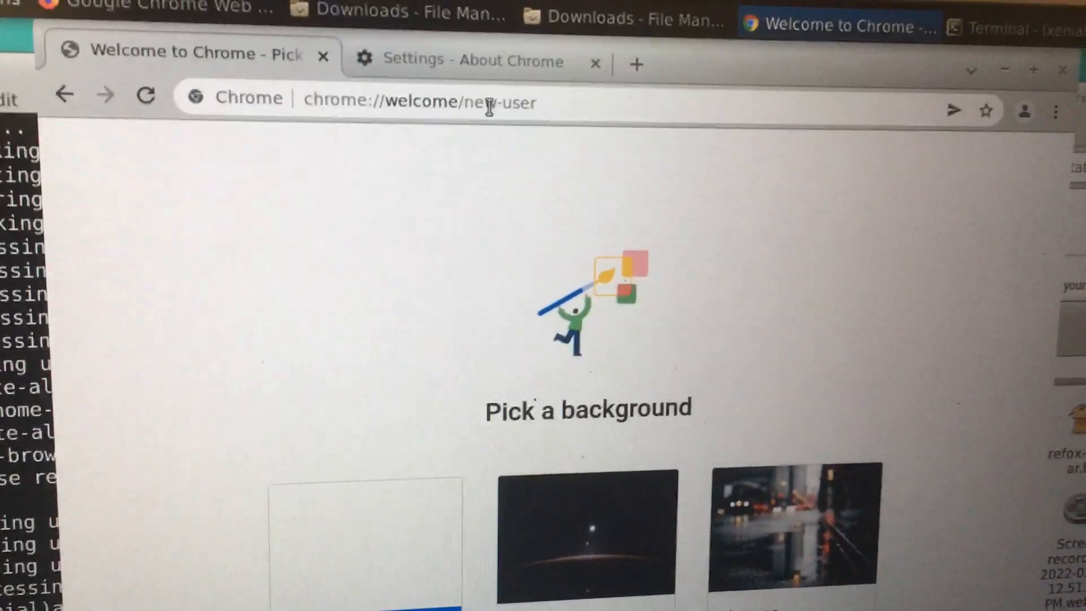
Load YouTube in one tab and cnn.com in the other, ending on YouTube's home page.
type("y")
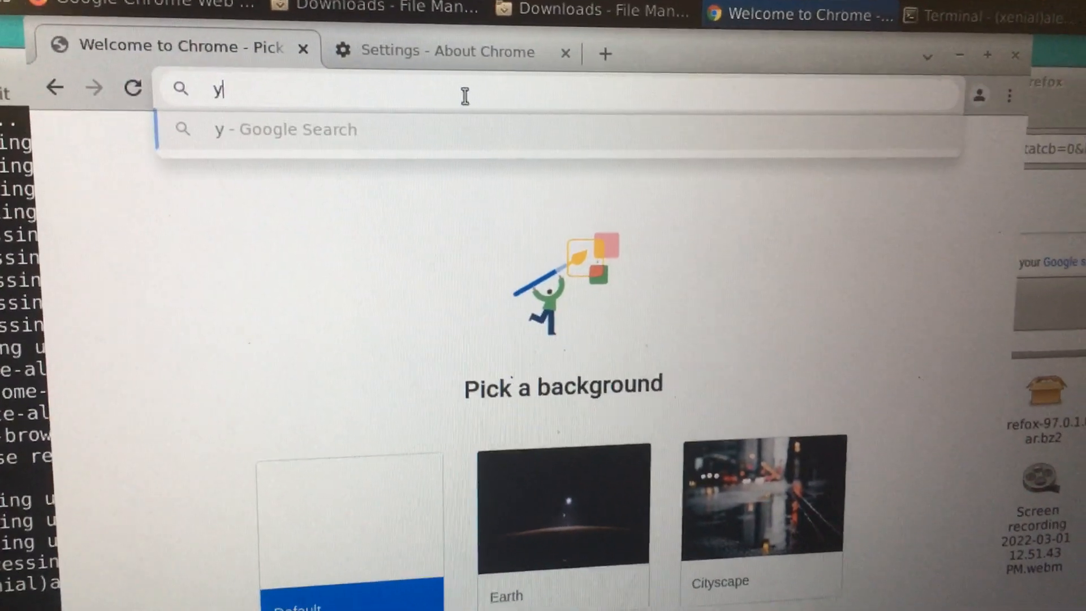
key("Return")
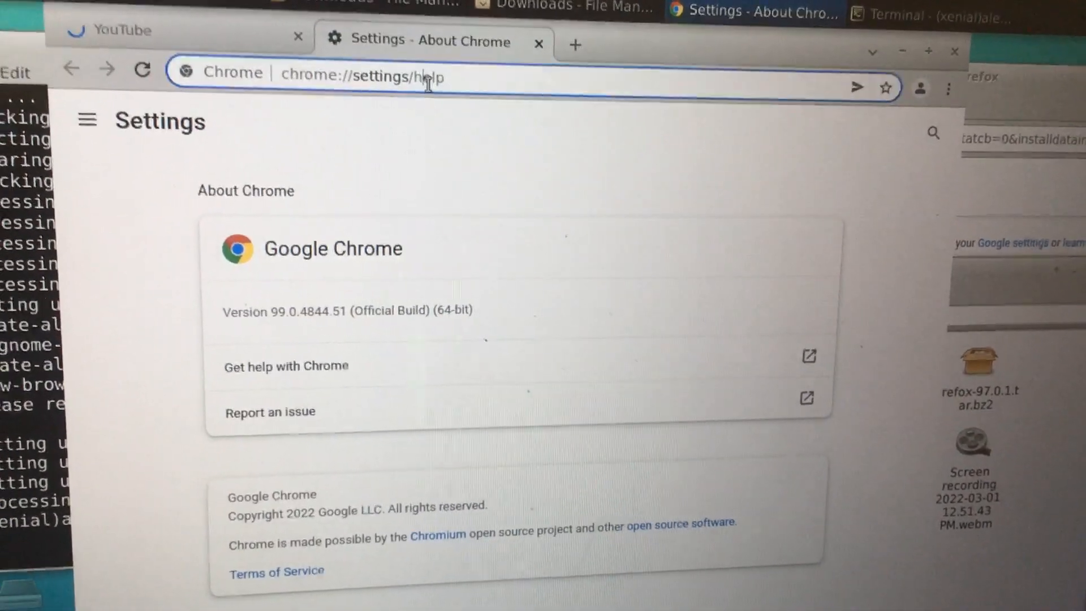
type("cnn")
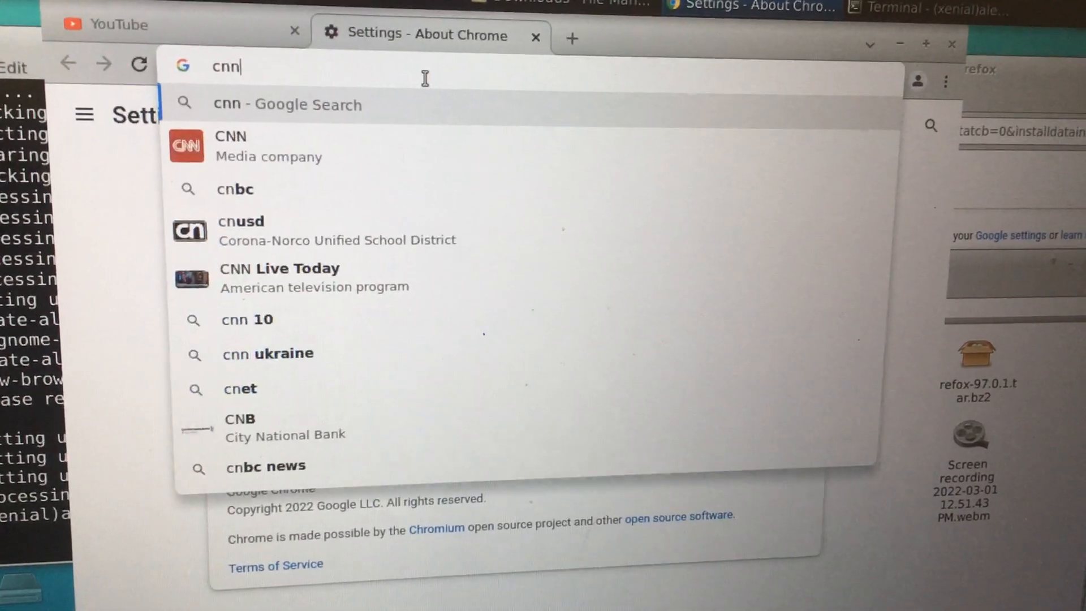
key("Return")
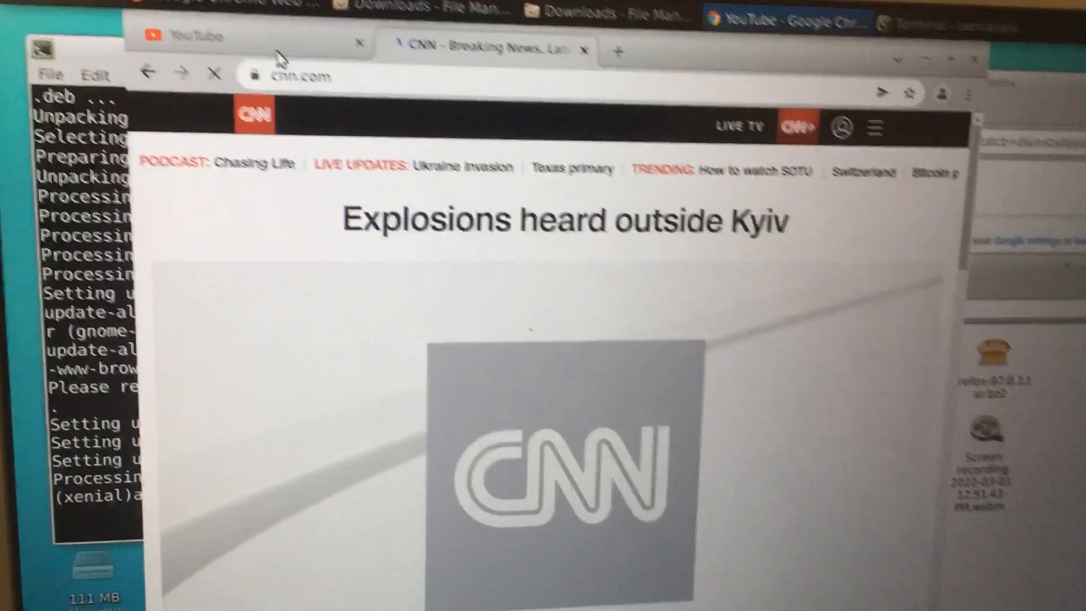
left_click(193, 36)
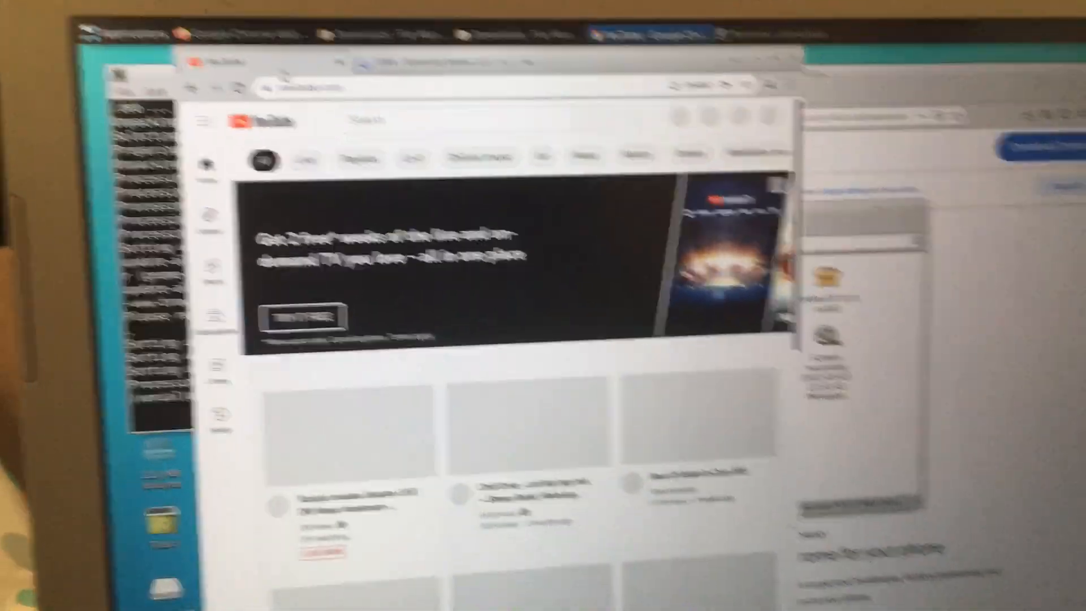